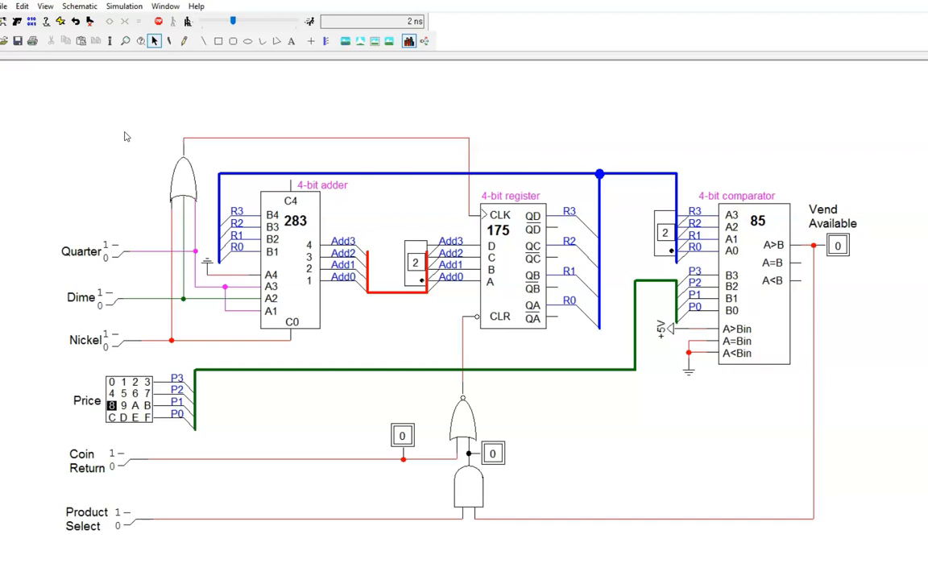
mouse_move(392, 234)
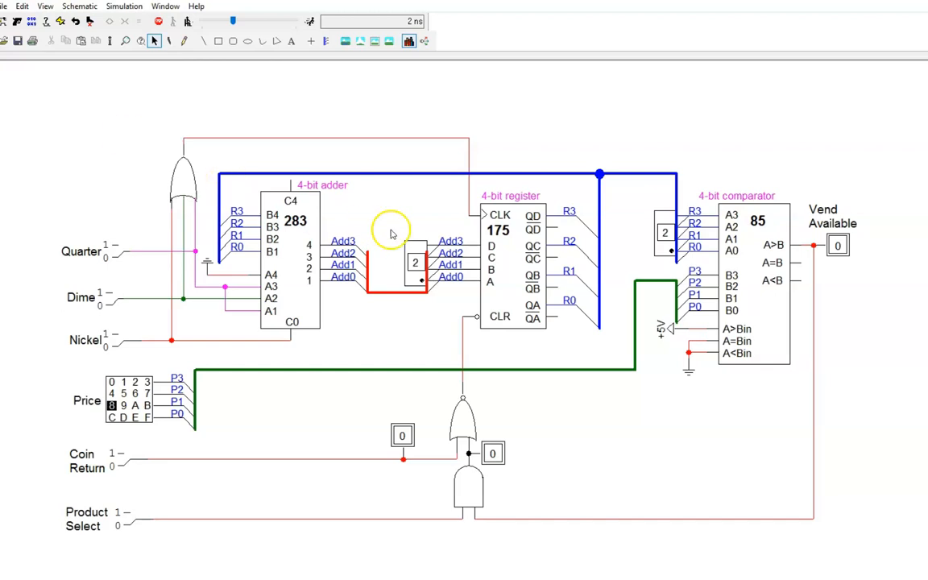
mouse_move(497, 218)
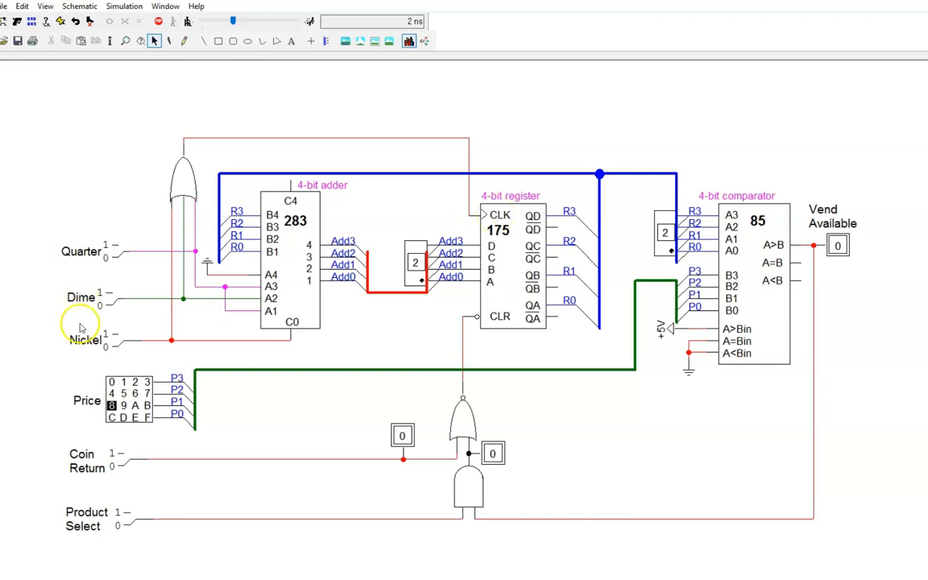
mouse_move(81, 360)
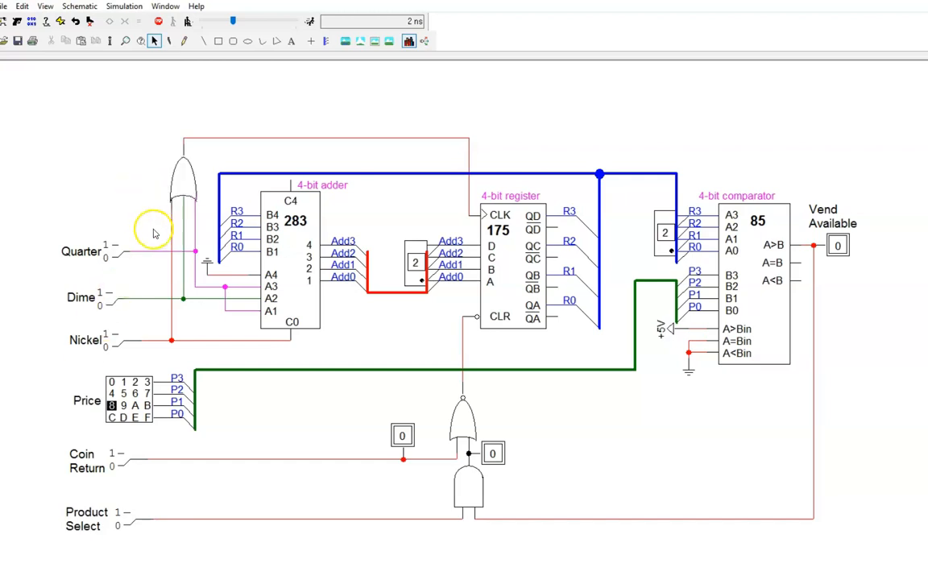
mouse_move(206, 236)
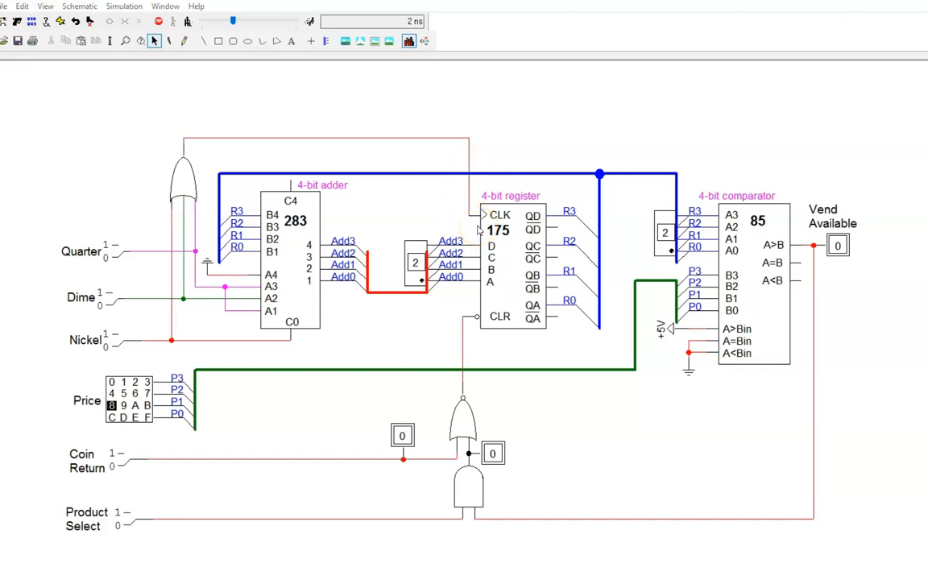
mouse_move(183, 289)
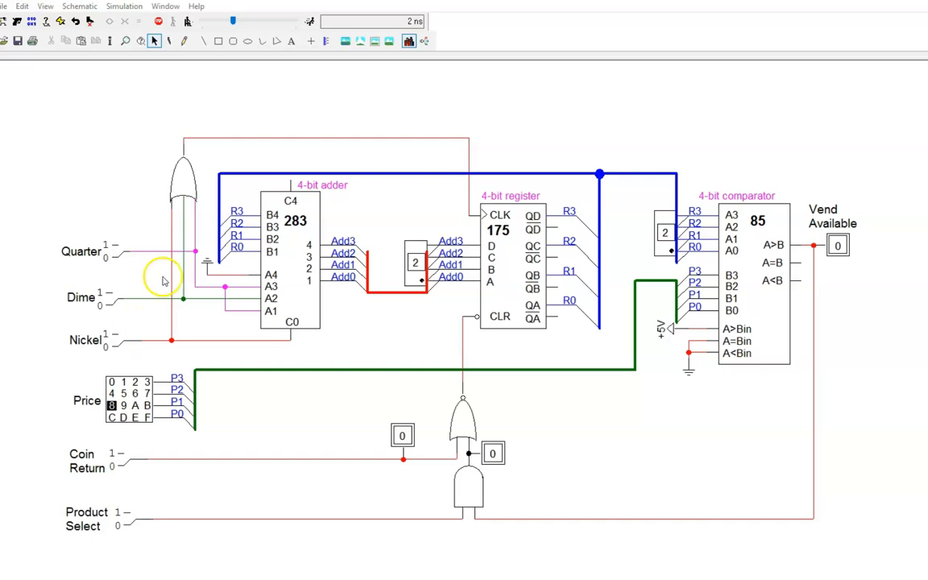
mouse_move(465, 230)
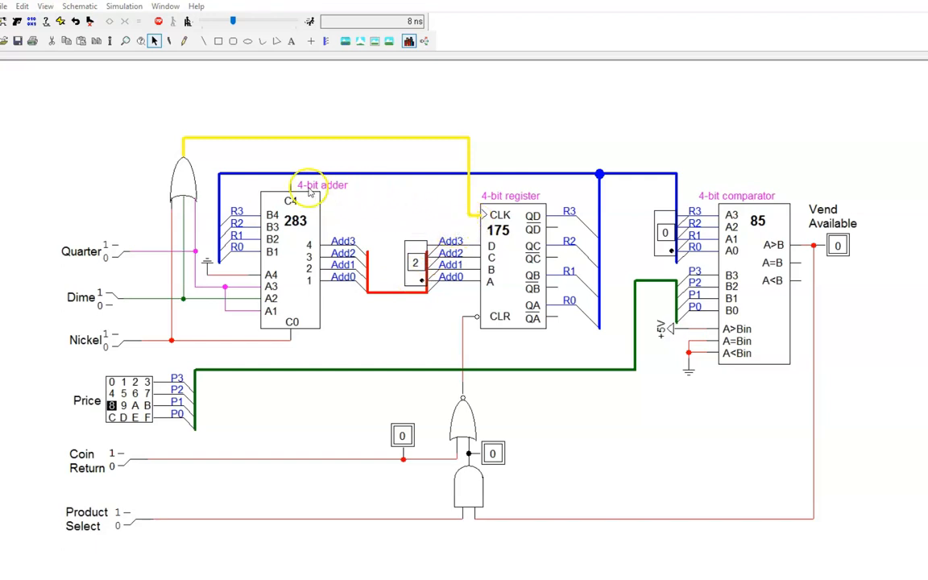
mouse_move(417, 280)
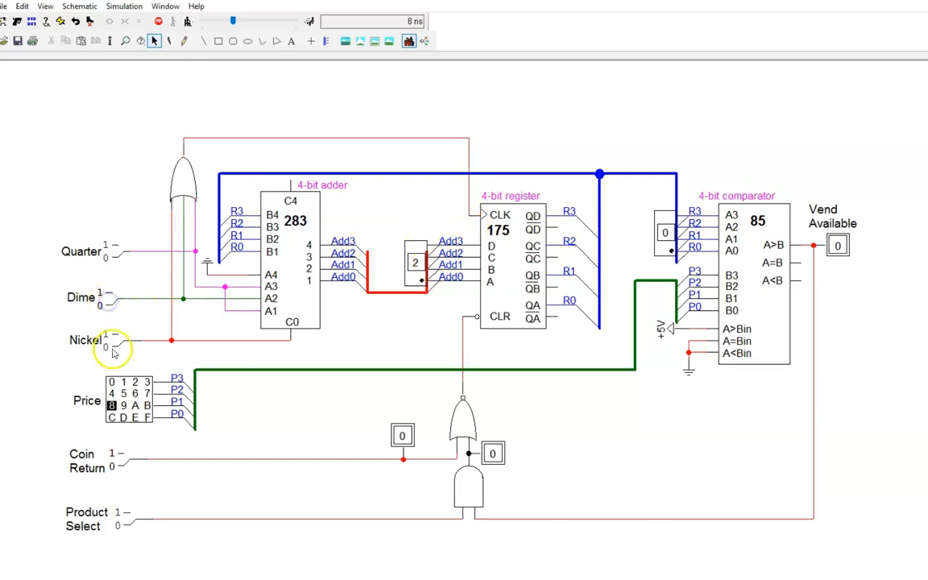
Toggle the Nickel and Quarter coin switches so the adder sum display reads 0
left_click(113, 346)
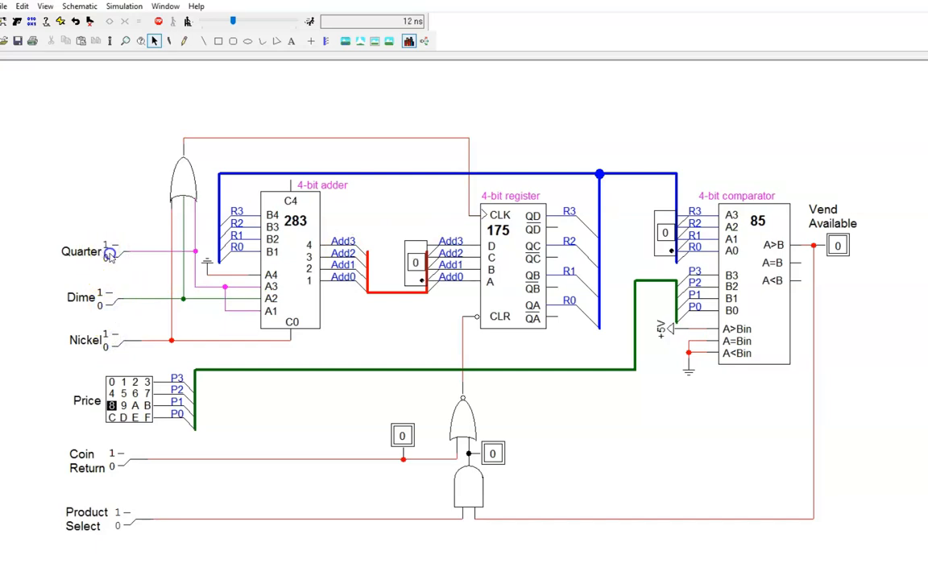
left_click(110, 254)
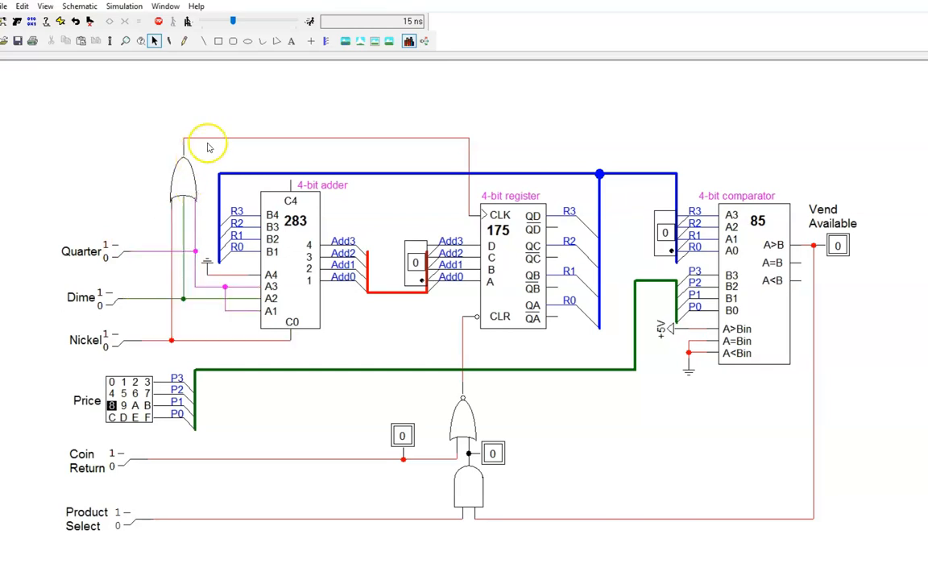
mouse_move(482, 223)
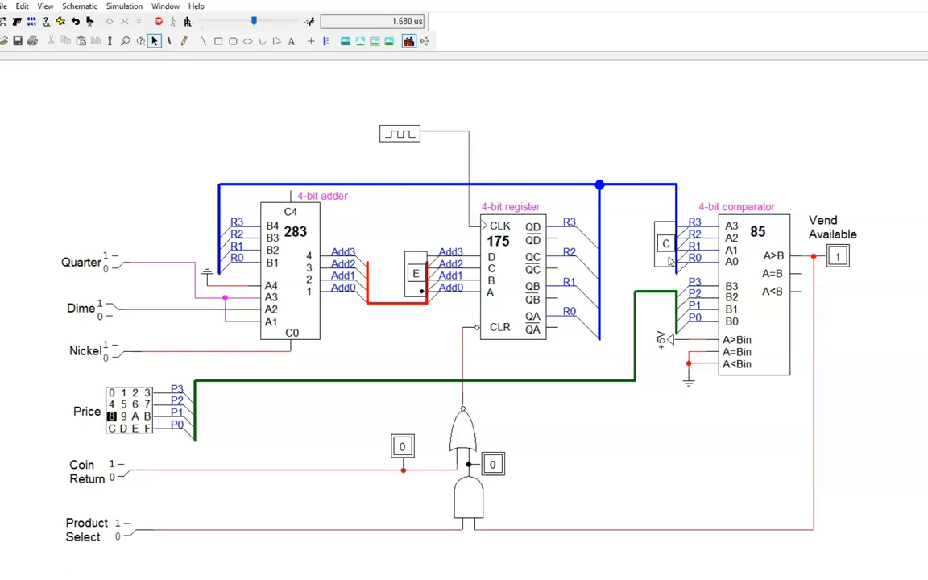
Run the clocked simulation and toggle Dime and Quarter, watching the register total keep cycling
left_click(131, 320)
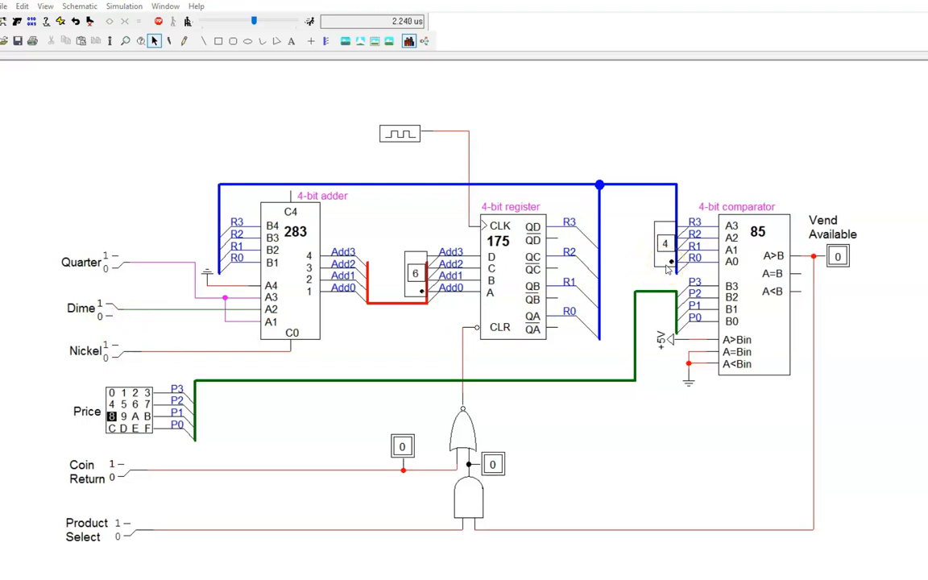
left_click(111, 314)
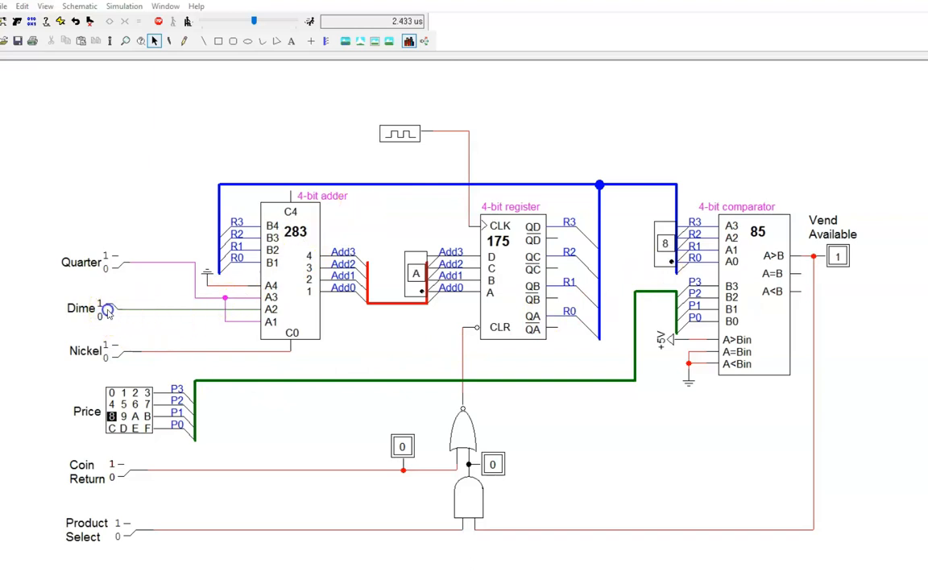
left_click(400, 133)
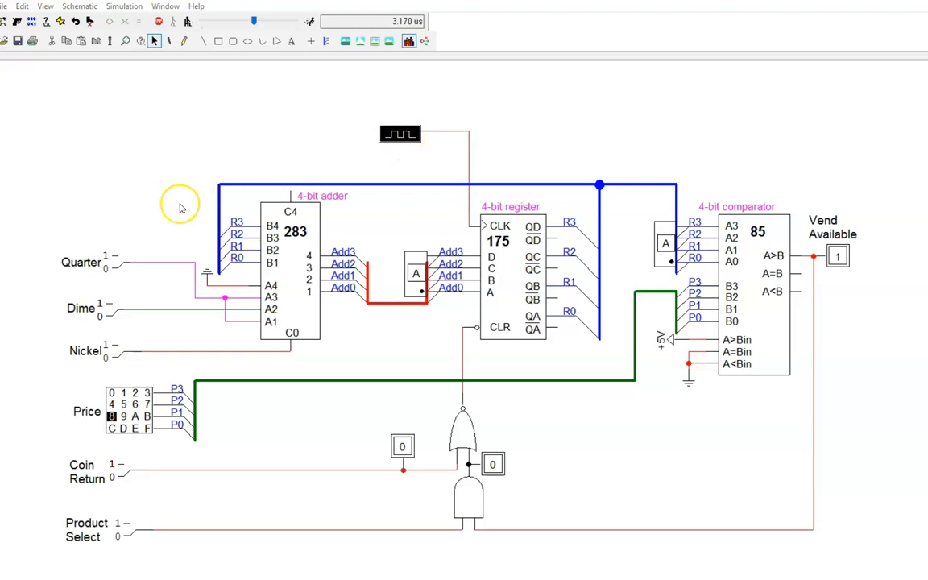
mouse_move(111, 292)
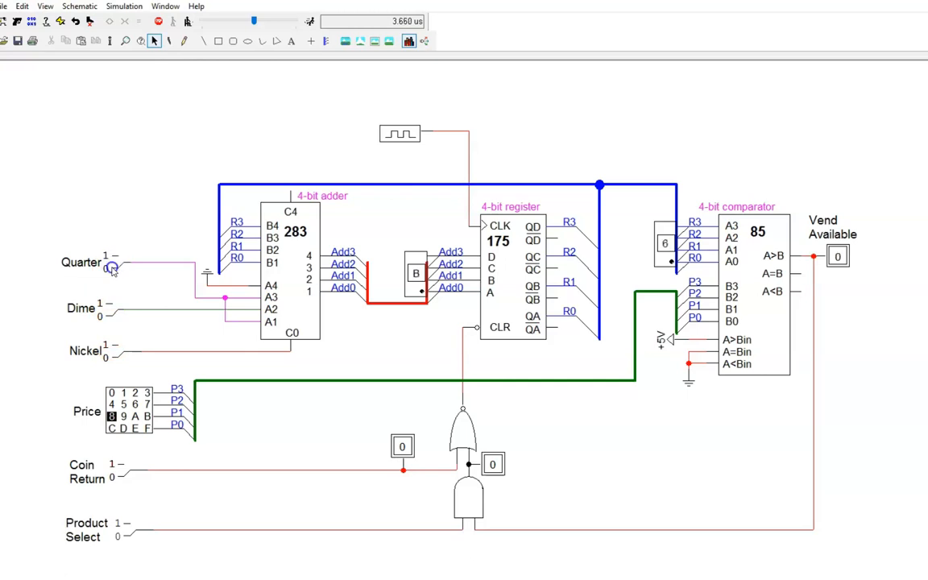
left_click(113, 266)
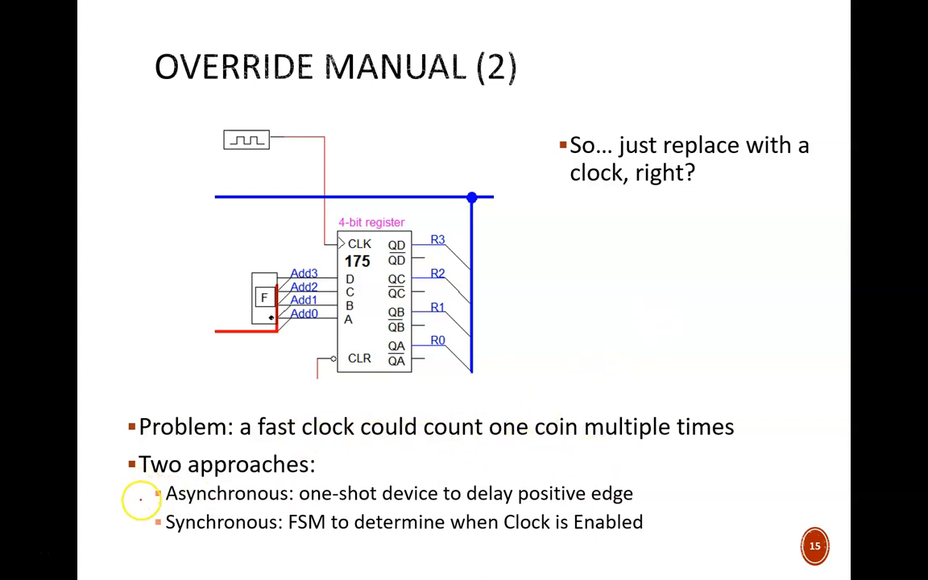
mouse_move(150, 536)
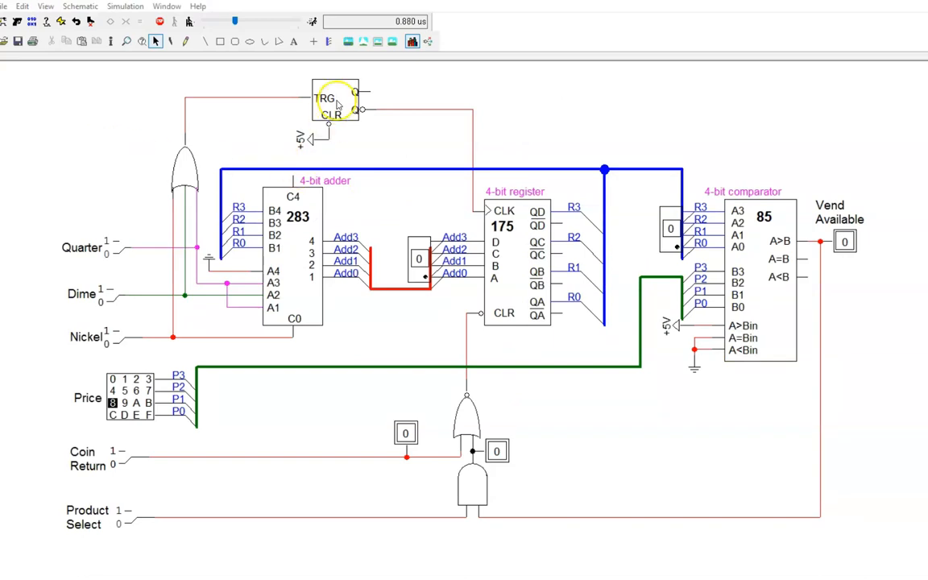
Give the one-shot a 1 ns delay and a 10 ns pulse width
left_click(336, 103)
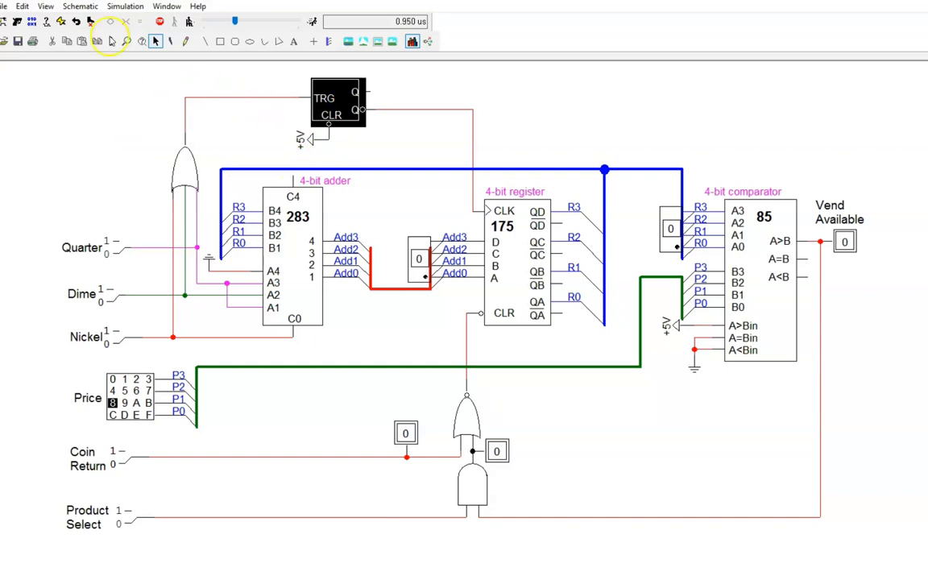
left_click(125, 5)
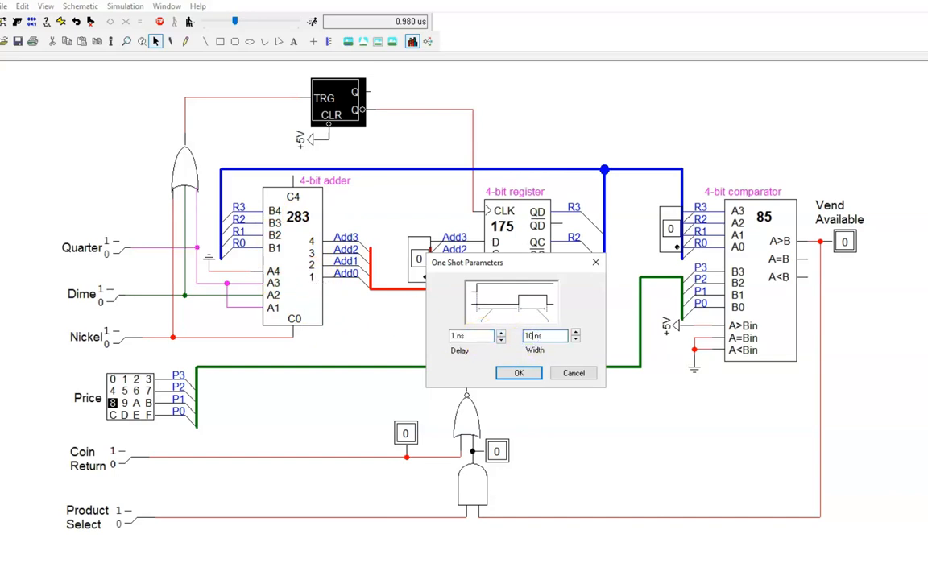
left_click(518, 372)
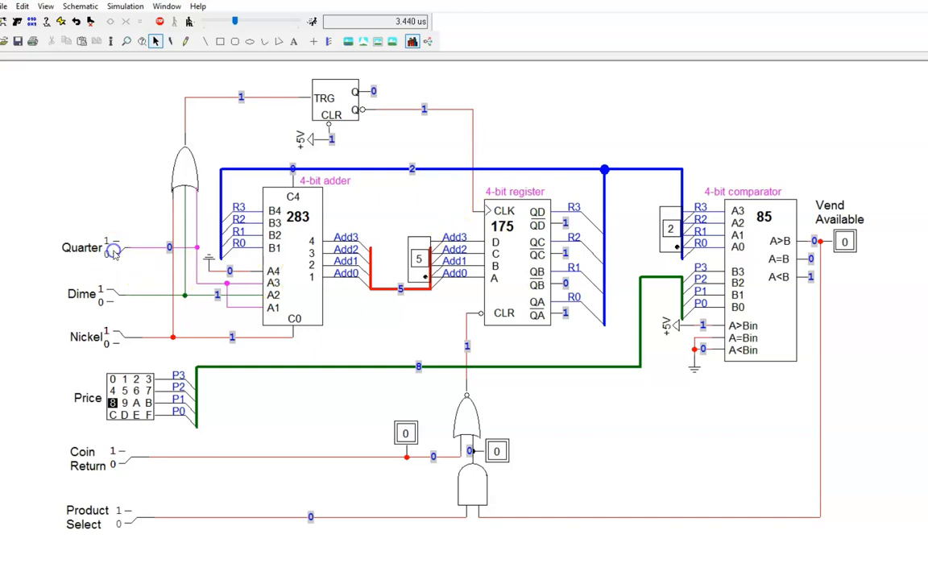
Switch the coin input back to 0 and select the one-shot to inspect its output
left_click(115, 248)
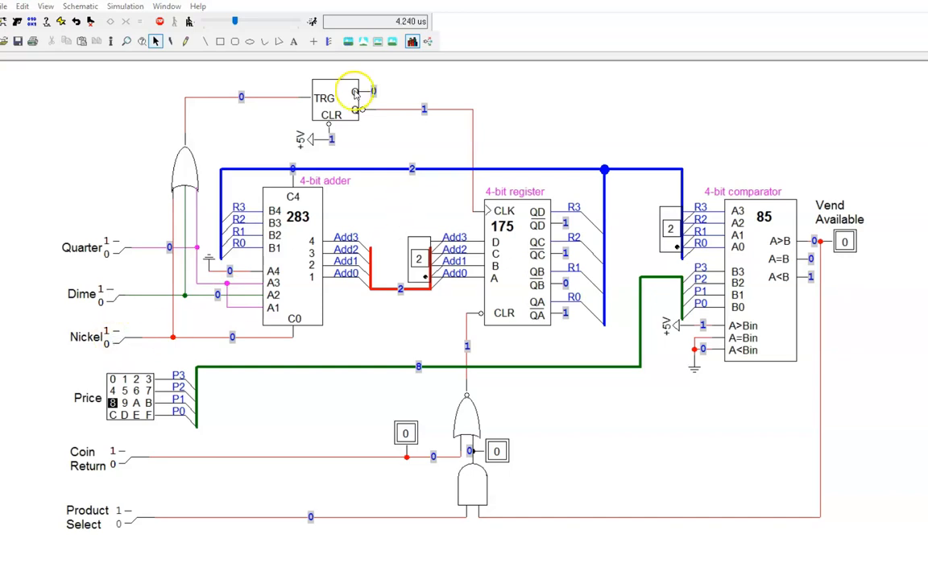
left_click(334, 99)
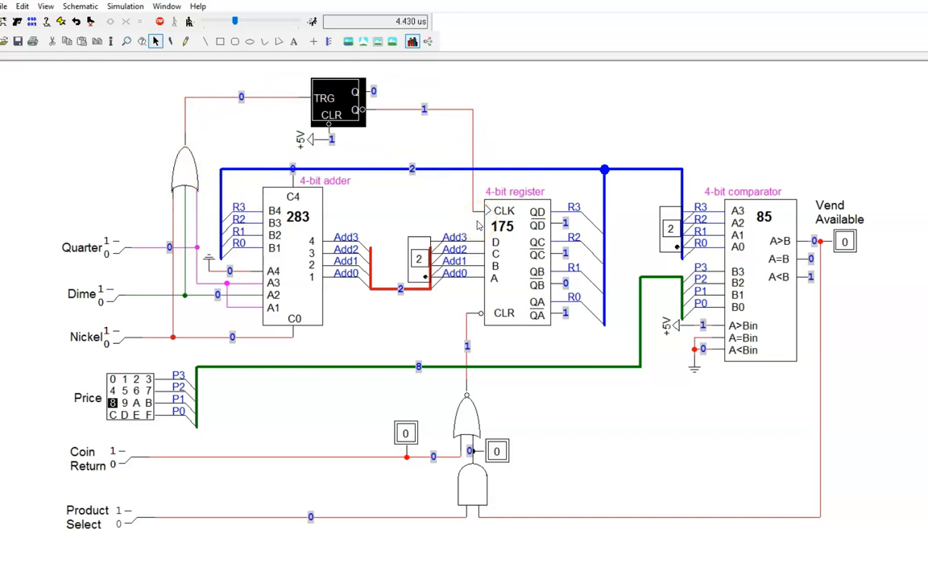
mouse_move(431, 192)
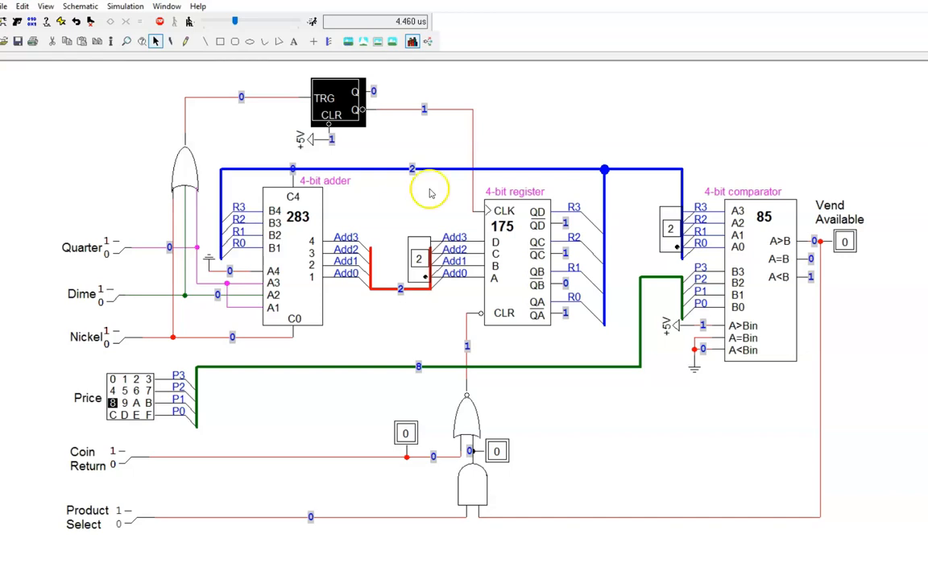